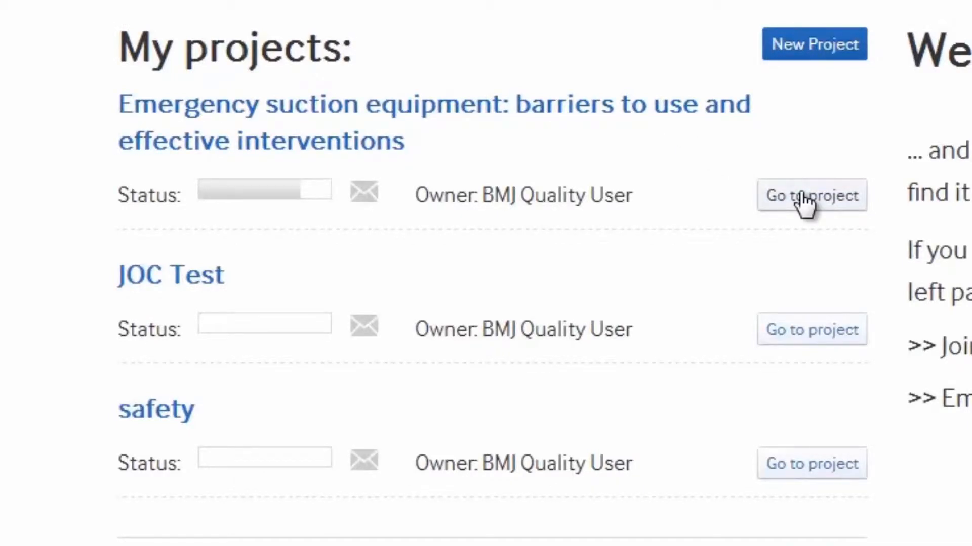
Go to the Emergency suction equipment: barriers to use project from My projects.
left_click(811, 195)
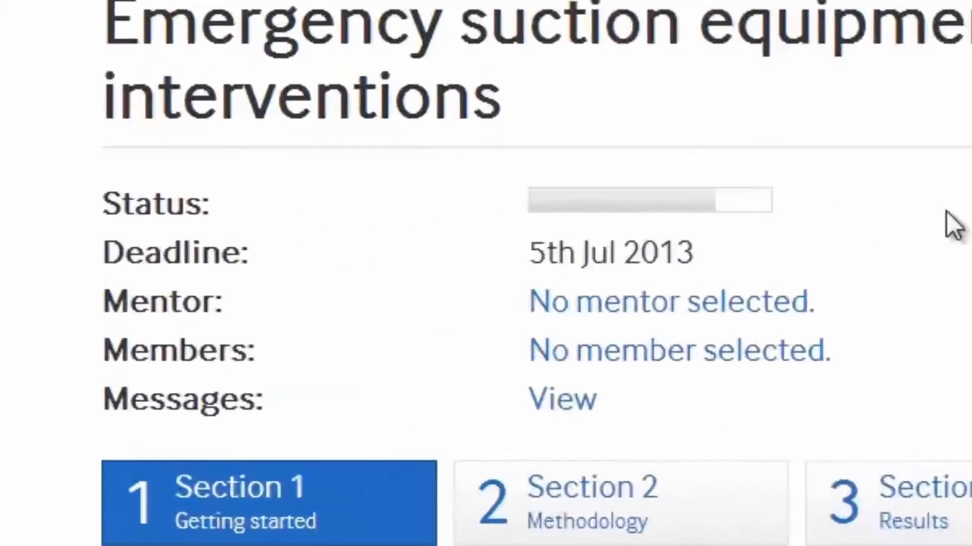
mouse_move(678, 350)
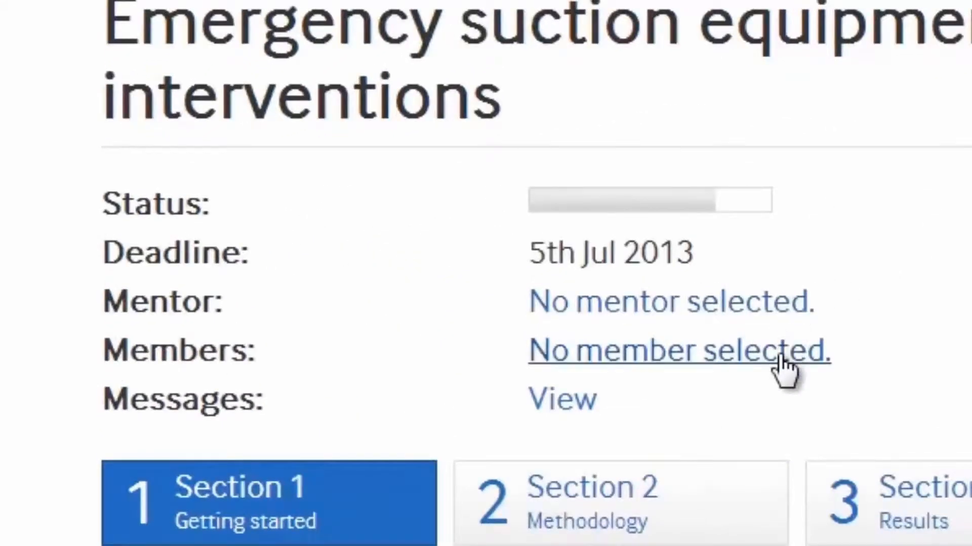
mouse_move(669, 301)
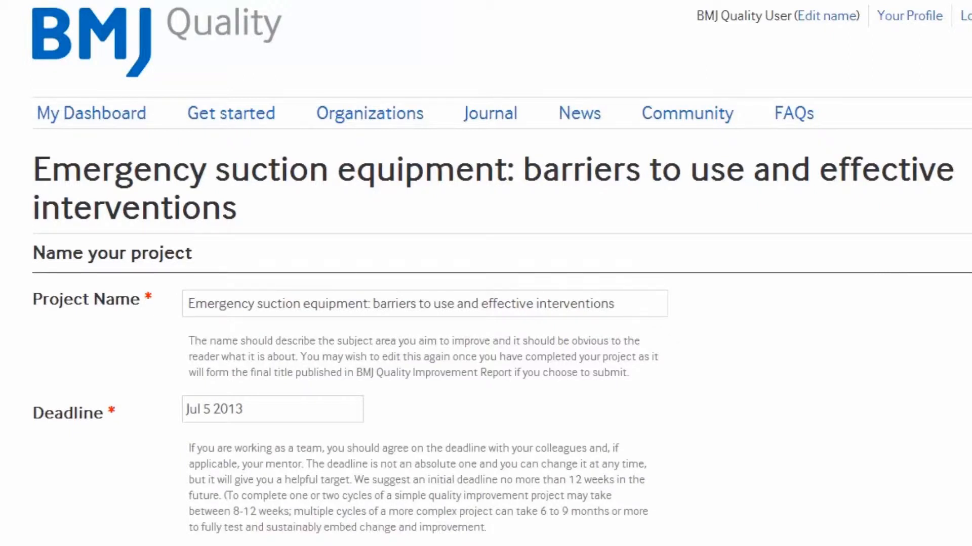
Scroll the project settings page past Your work down to the Choose a mentor field.
scroll("down", 3)
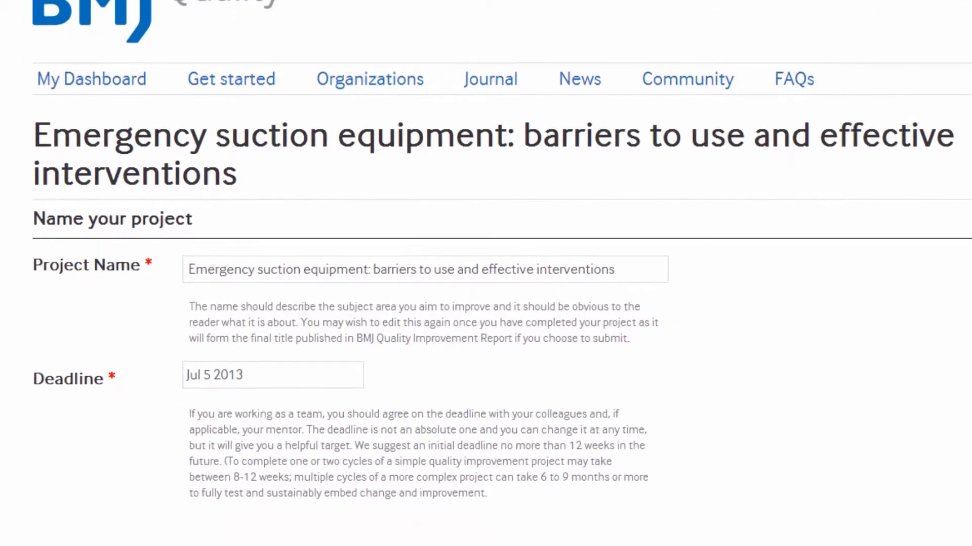
scroll("down", 3)
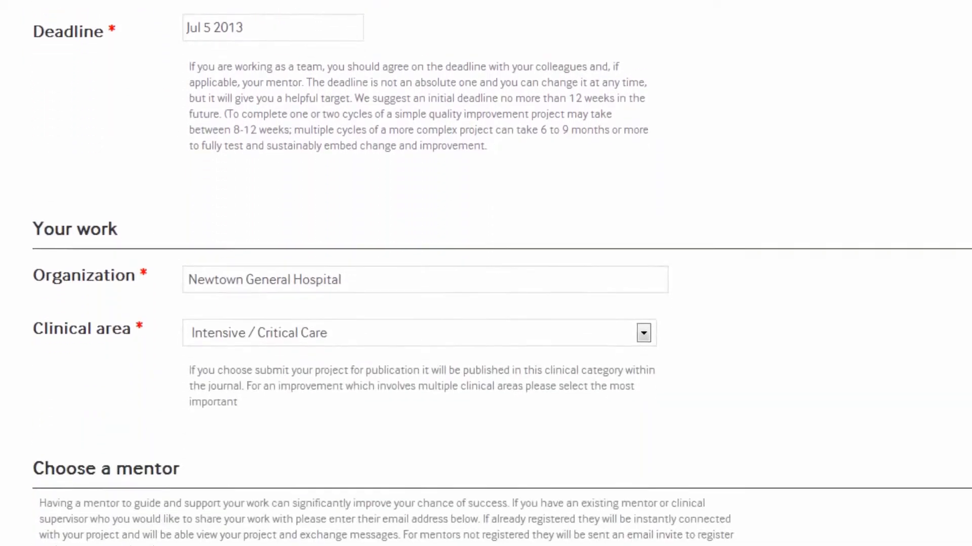
scroll("down", 3)
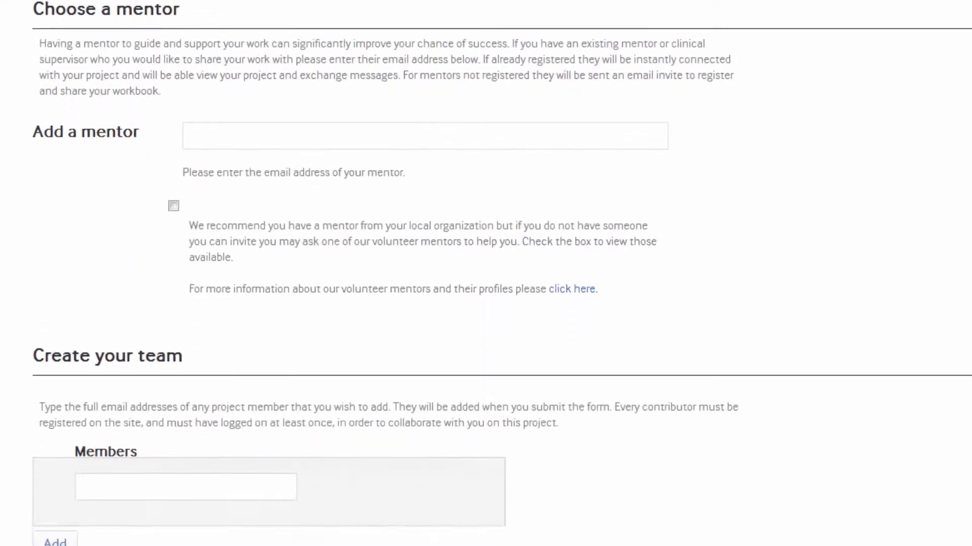
scroll("down", 3)
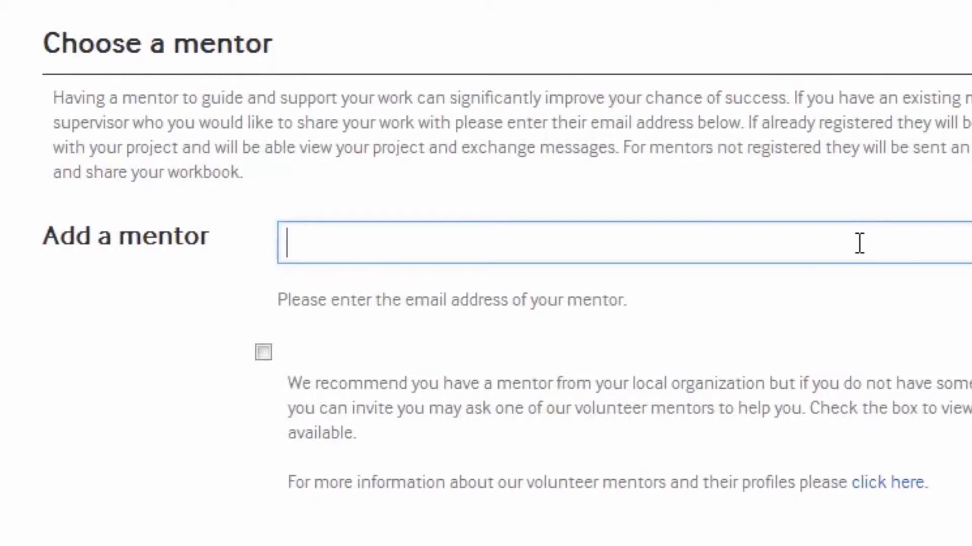
Enter the mentor email 'Ema', save the settings and follow the volunteer mentors 'click here' link.
type("EmailOfMentor@email.com")
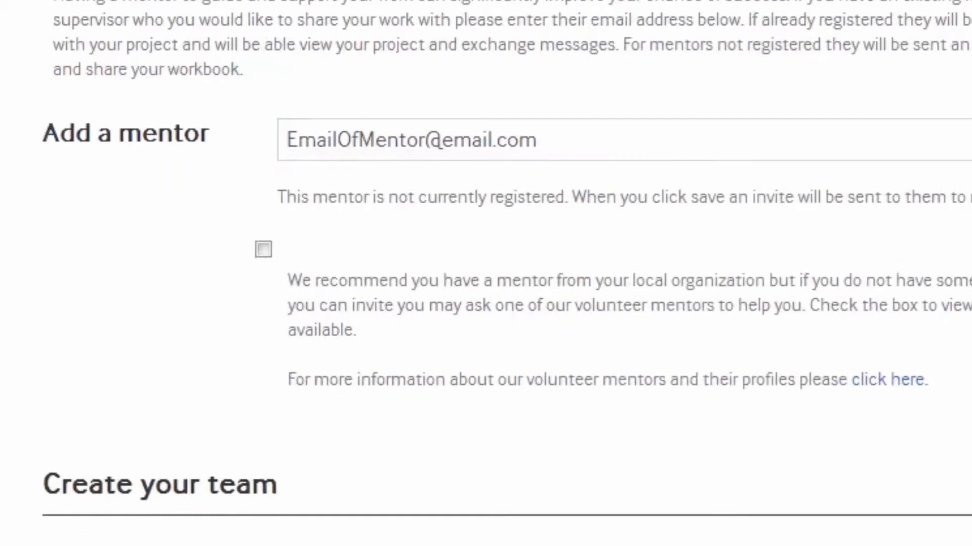
scroll("down", 3)
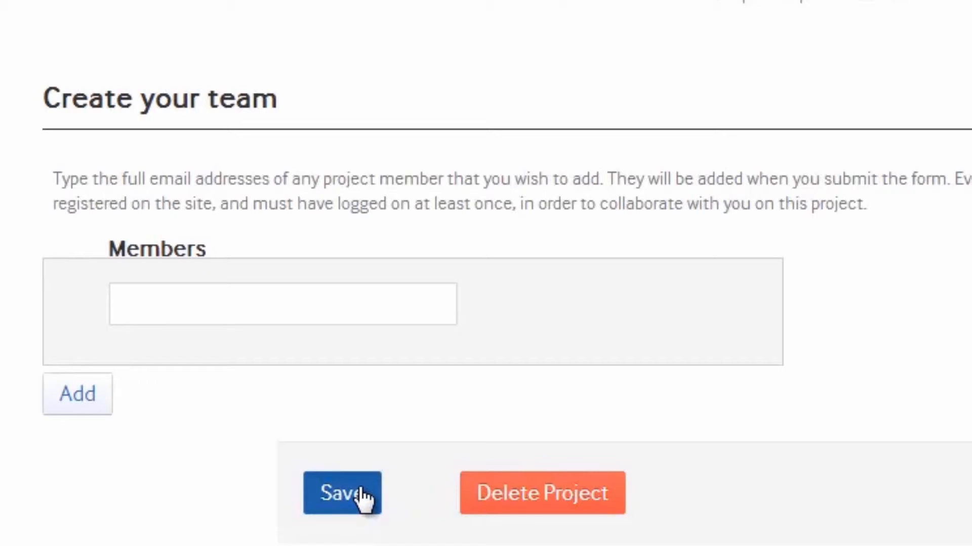
mouse_move(406, 536)
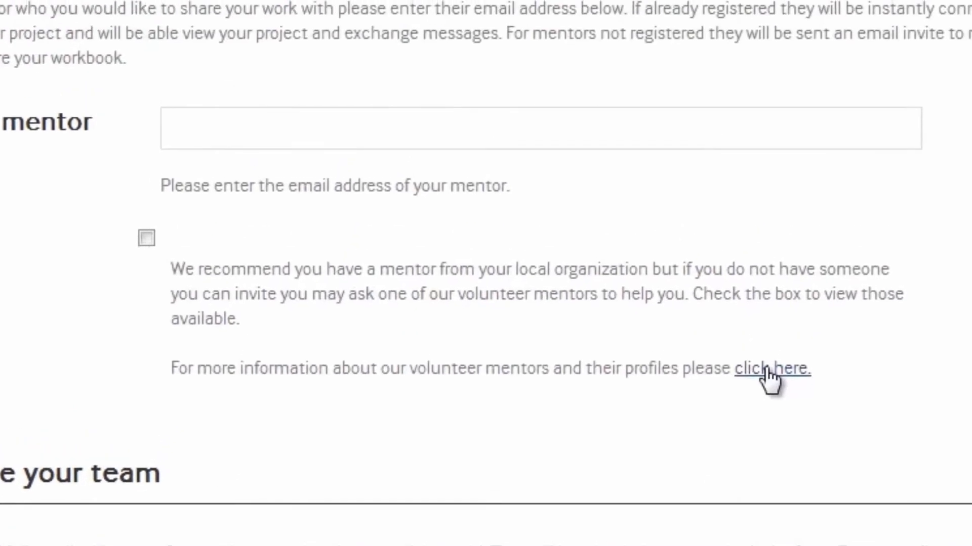
scroll("down", 3)
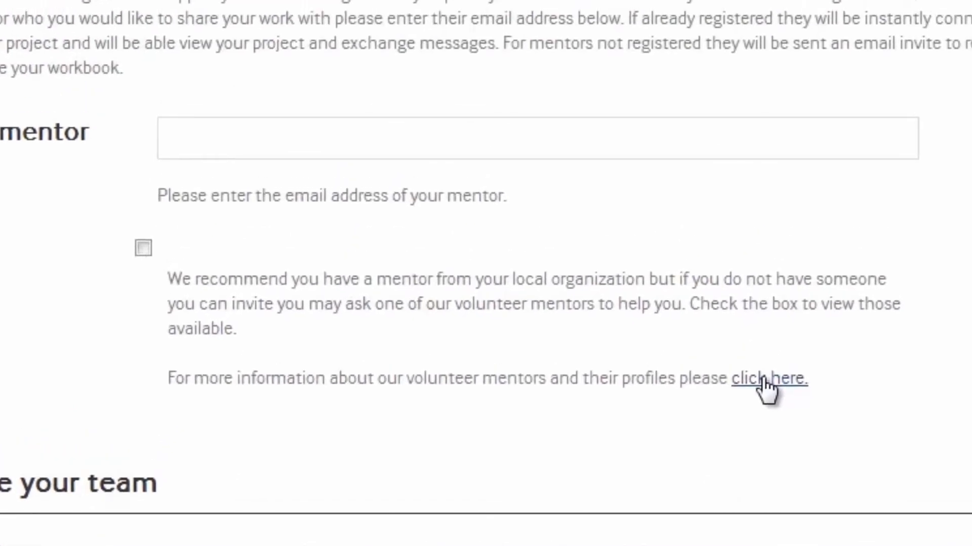
left_click(770, 379)
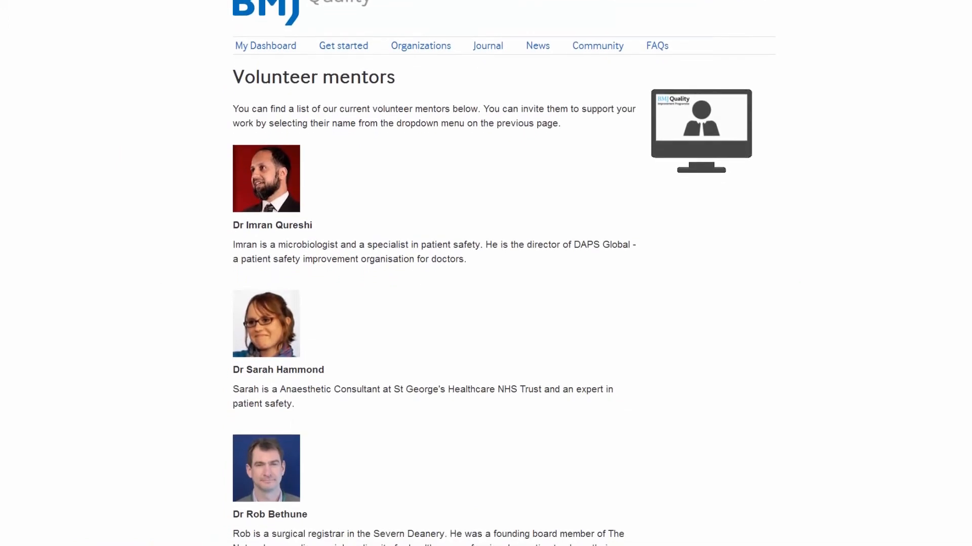
scroll("down", 3)
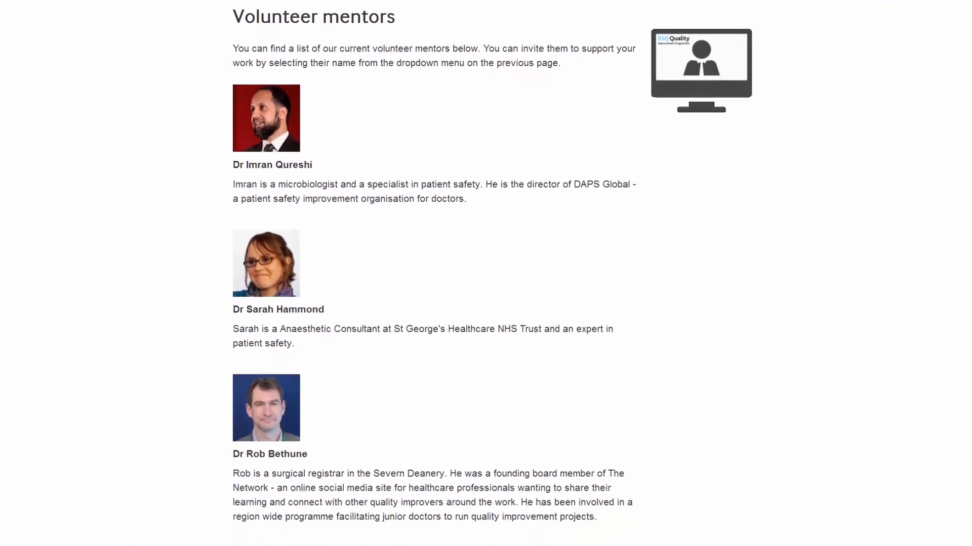
scroll("down", 3)
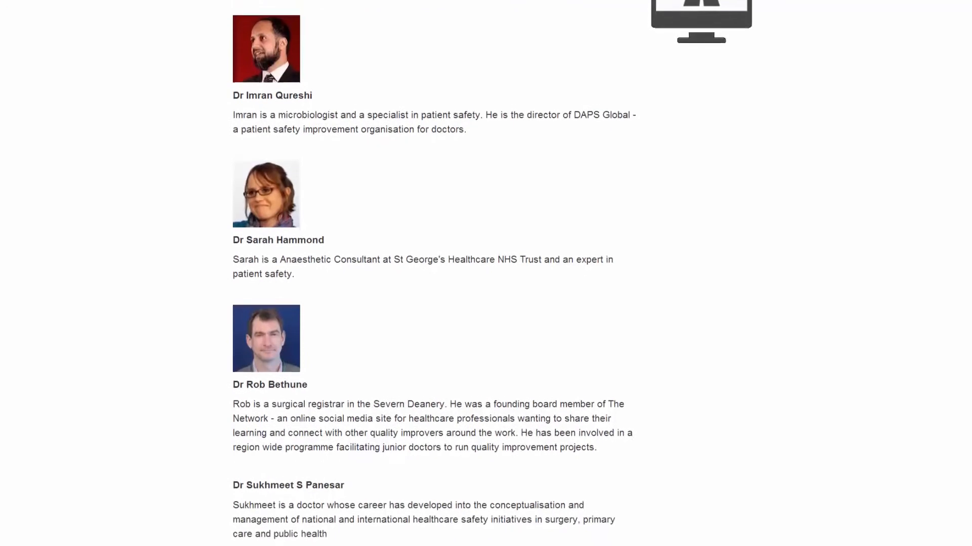
scroll("down", 3)
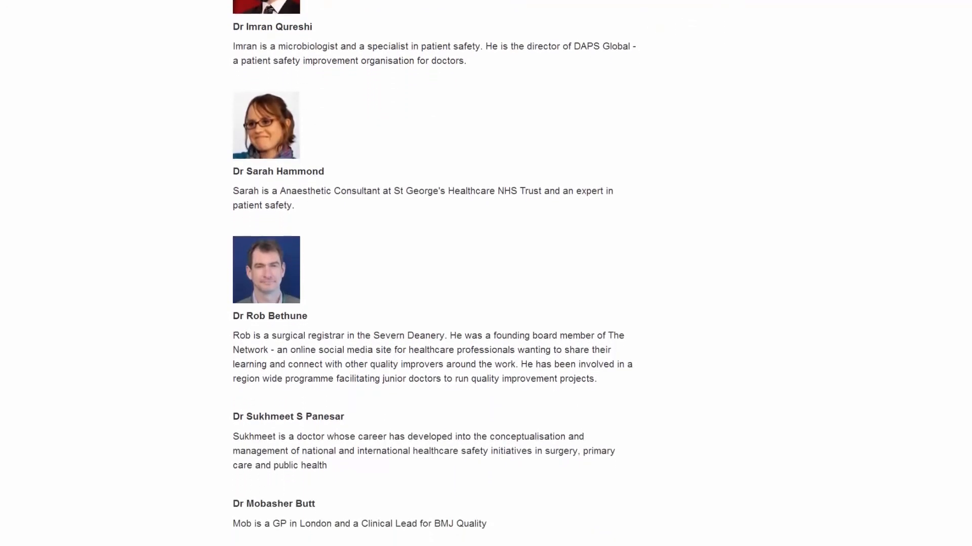
scroll("down", 3)
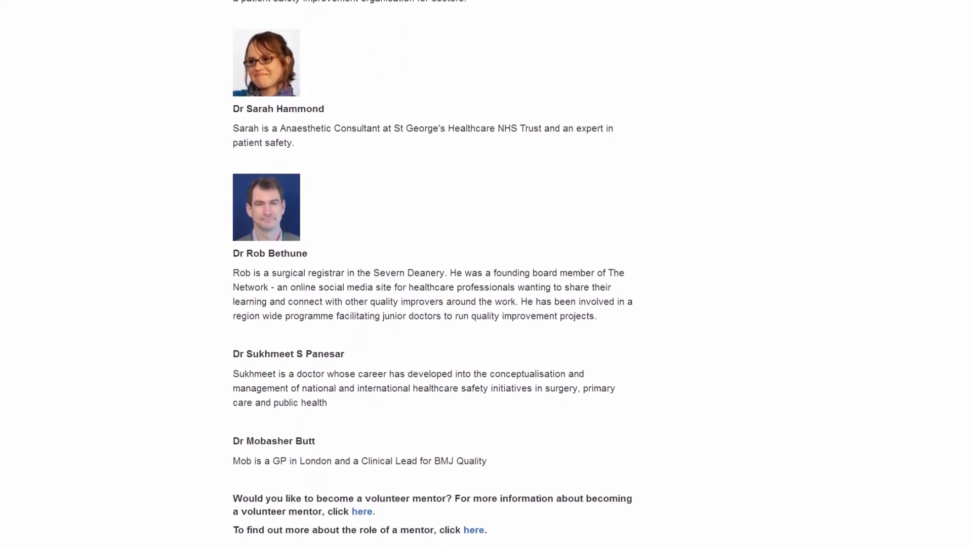
scroll("down", 3)
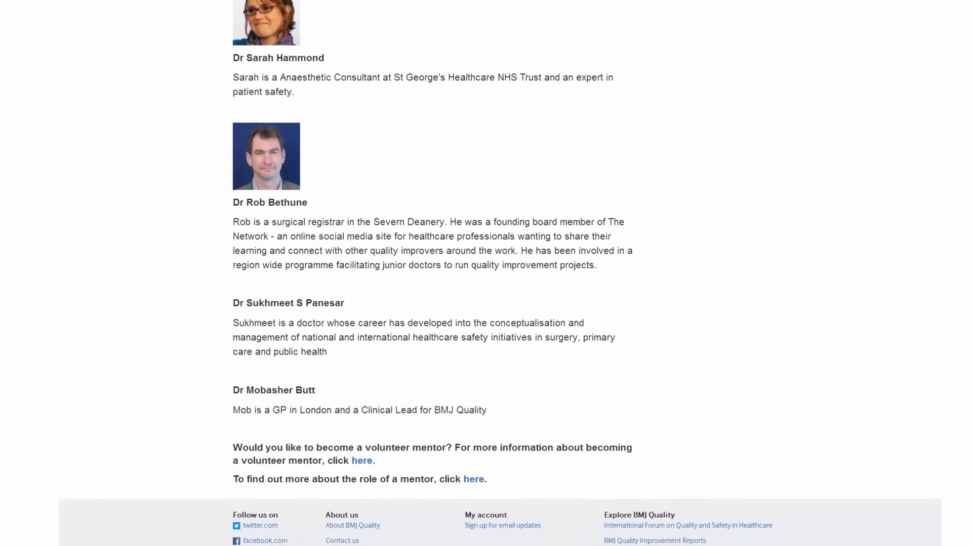
scroll("down", 3)
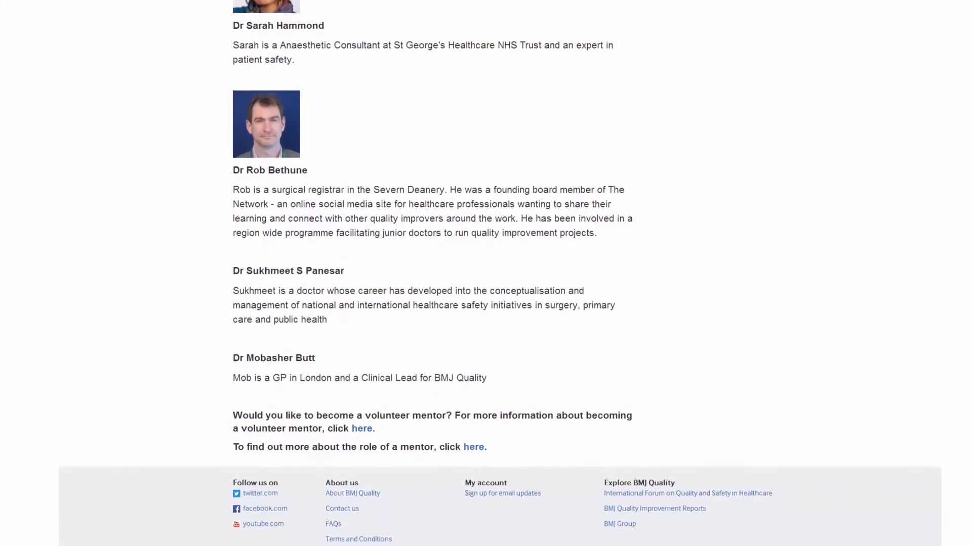
scroll("down", 3)
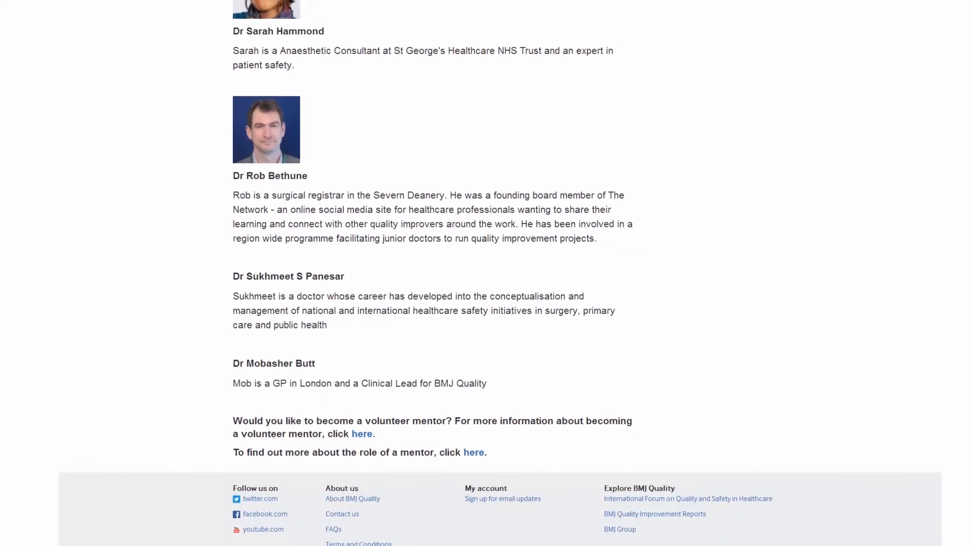
scroll("down", 3)
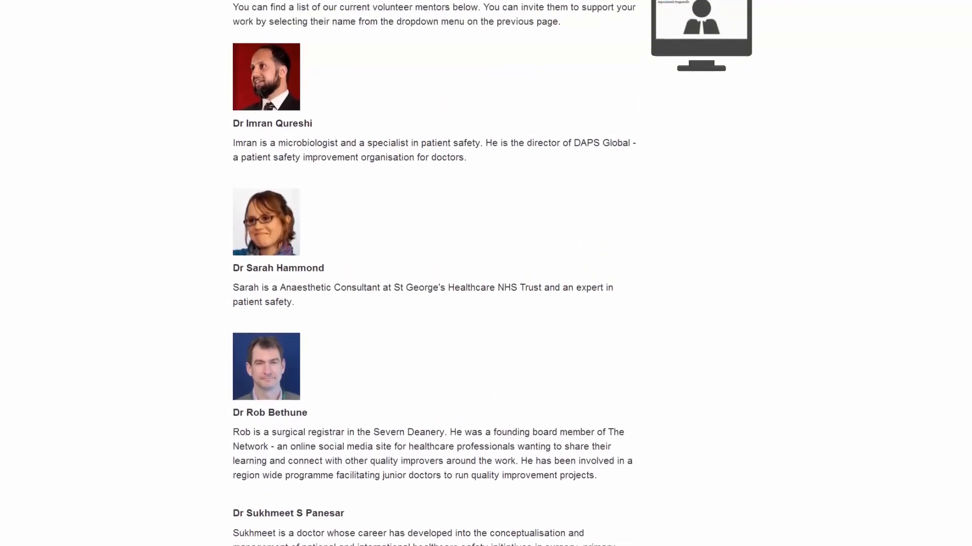
scroll("up", 3)
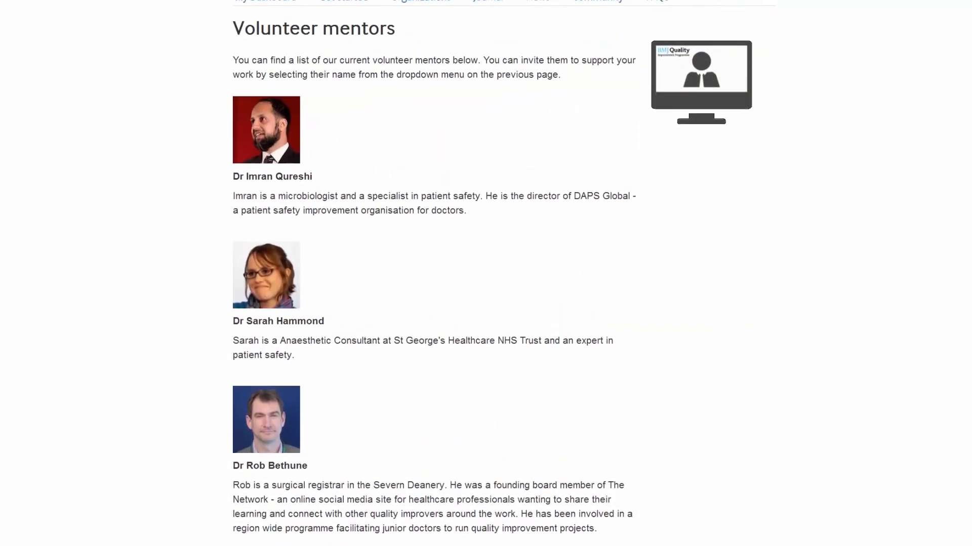